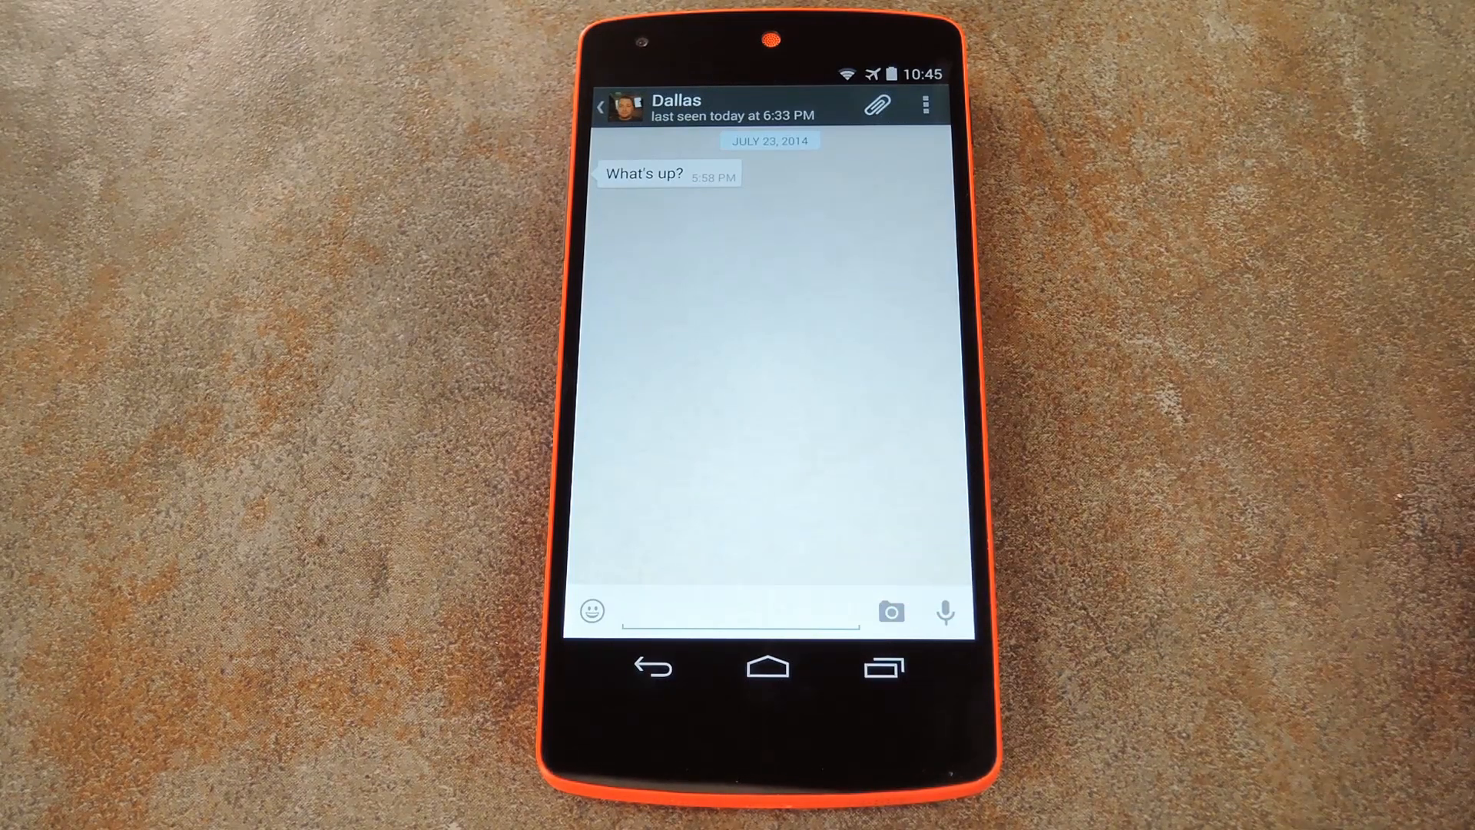
# Step: Leave the WhatsApp chat to go look for the Whatsapp Mods module in Xposed Installer
pyautogui.click(876, 103)
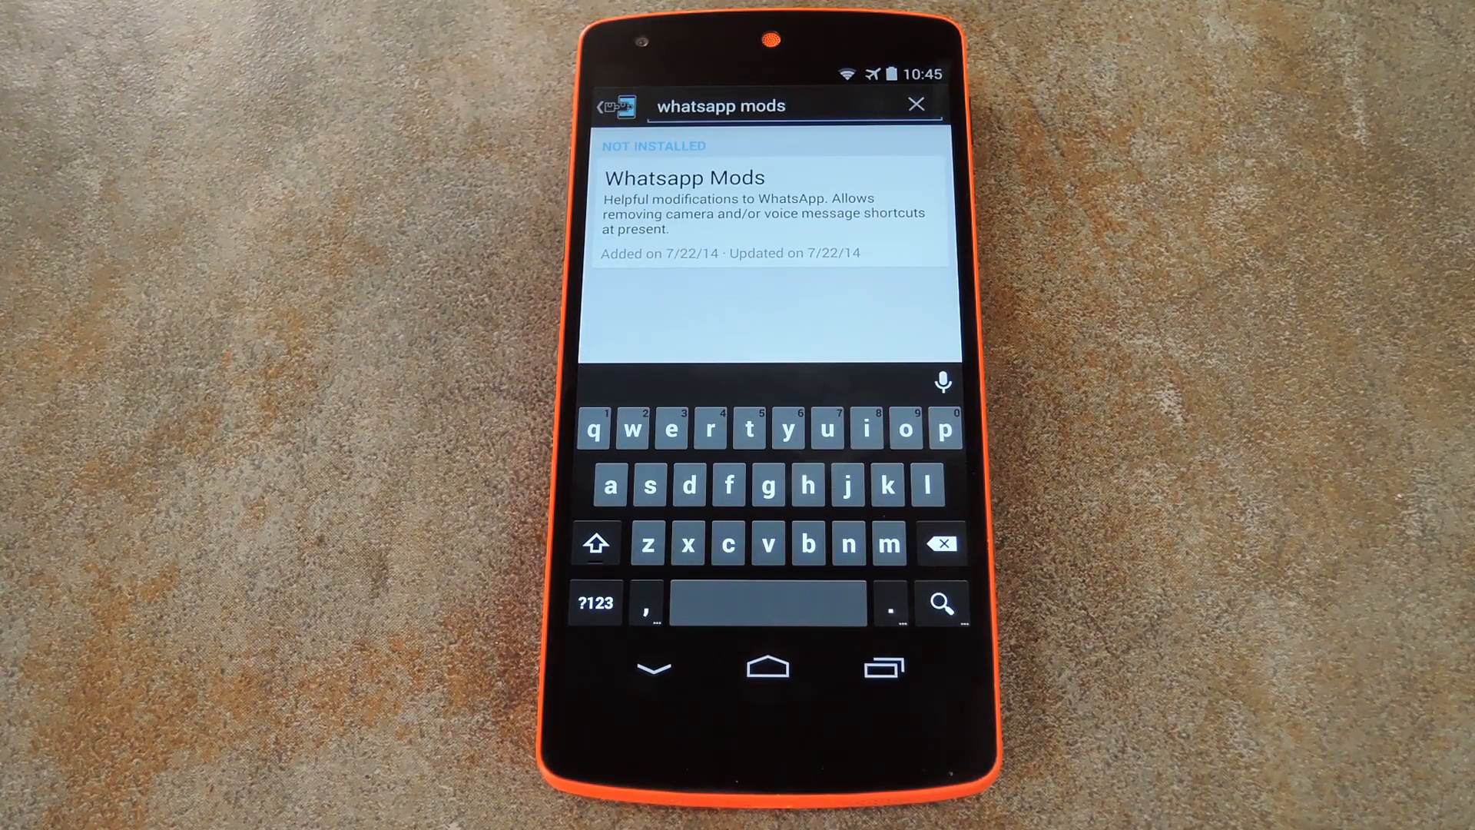
# Step: Download version 1.1 of Whatsapp Mods from its Versions list so the install prompt appears
pyautogui.click(767, 208)
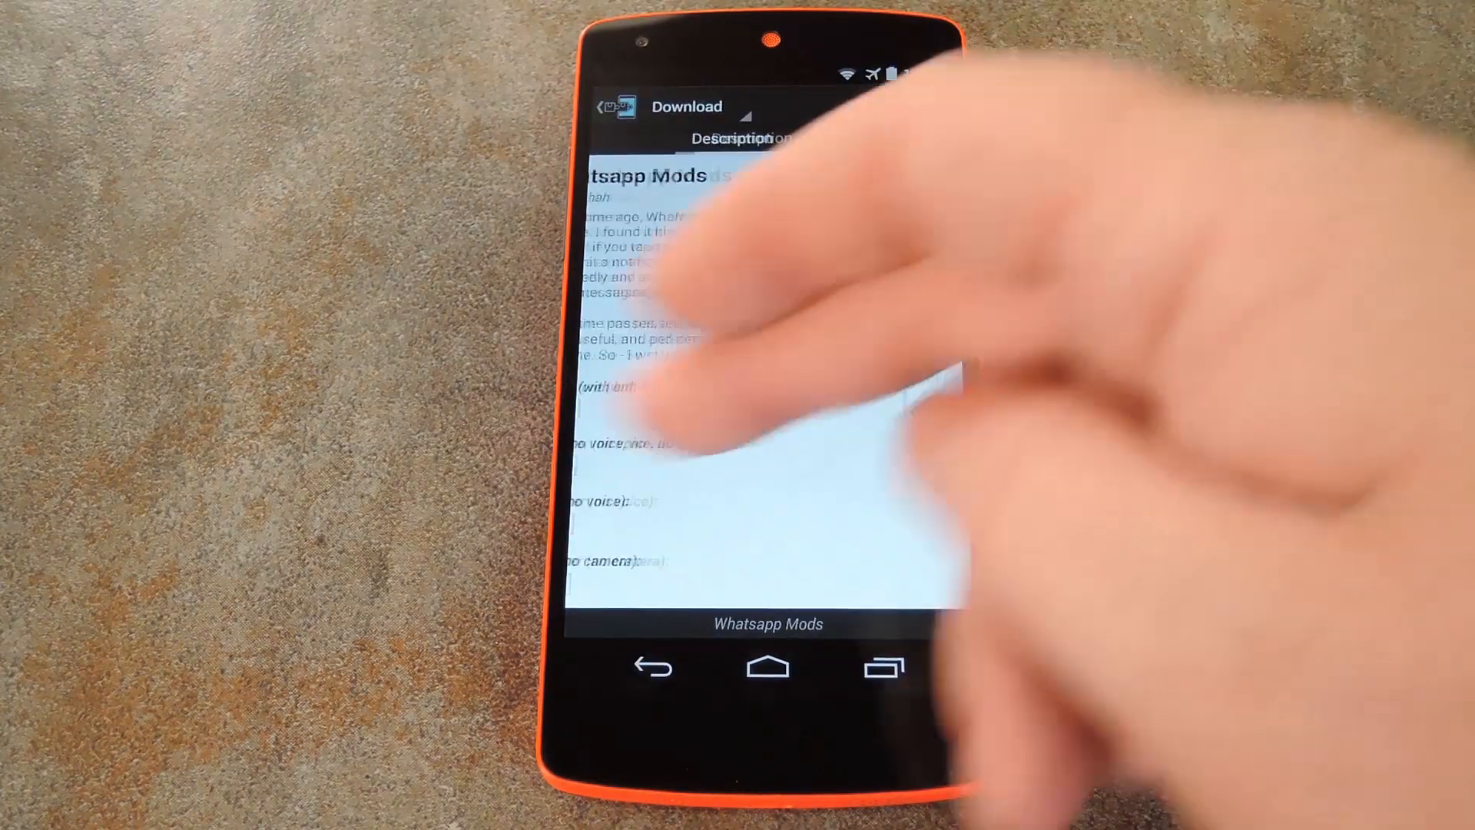
pyautogui.click(769, 137)
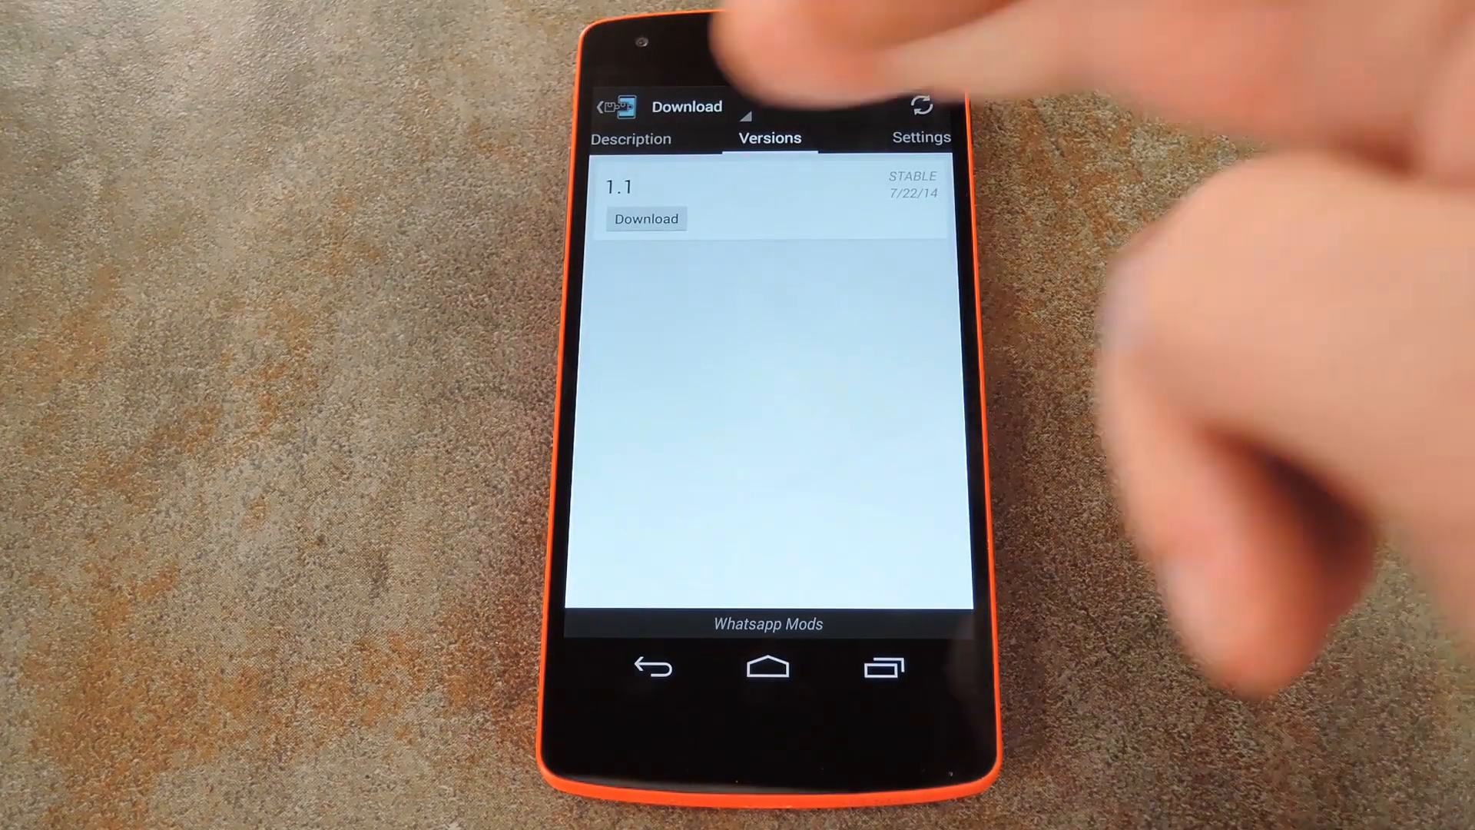
pyautogui.click(647, 218)
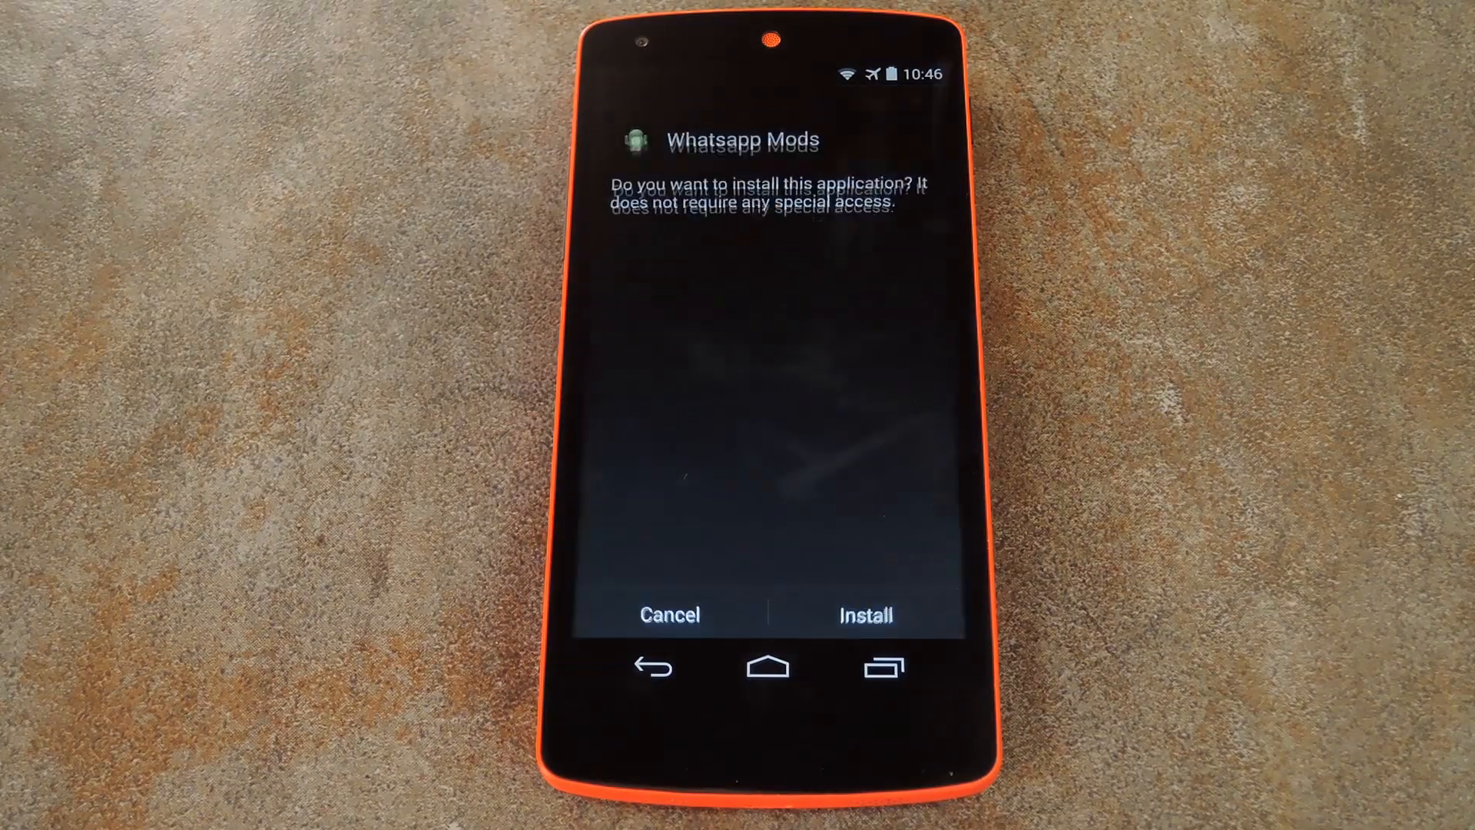
# Step: Confirm installing the Whatsapp Mods application from the package installer prompt
pyautogui.click(866, 614)
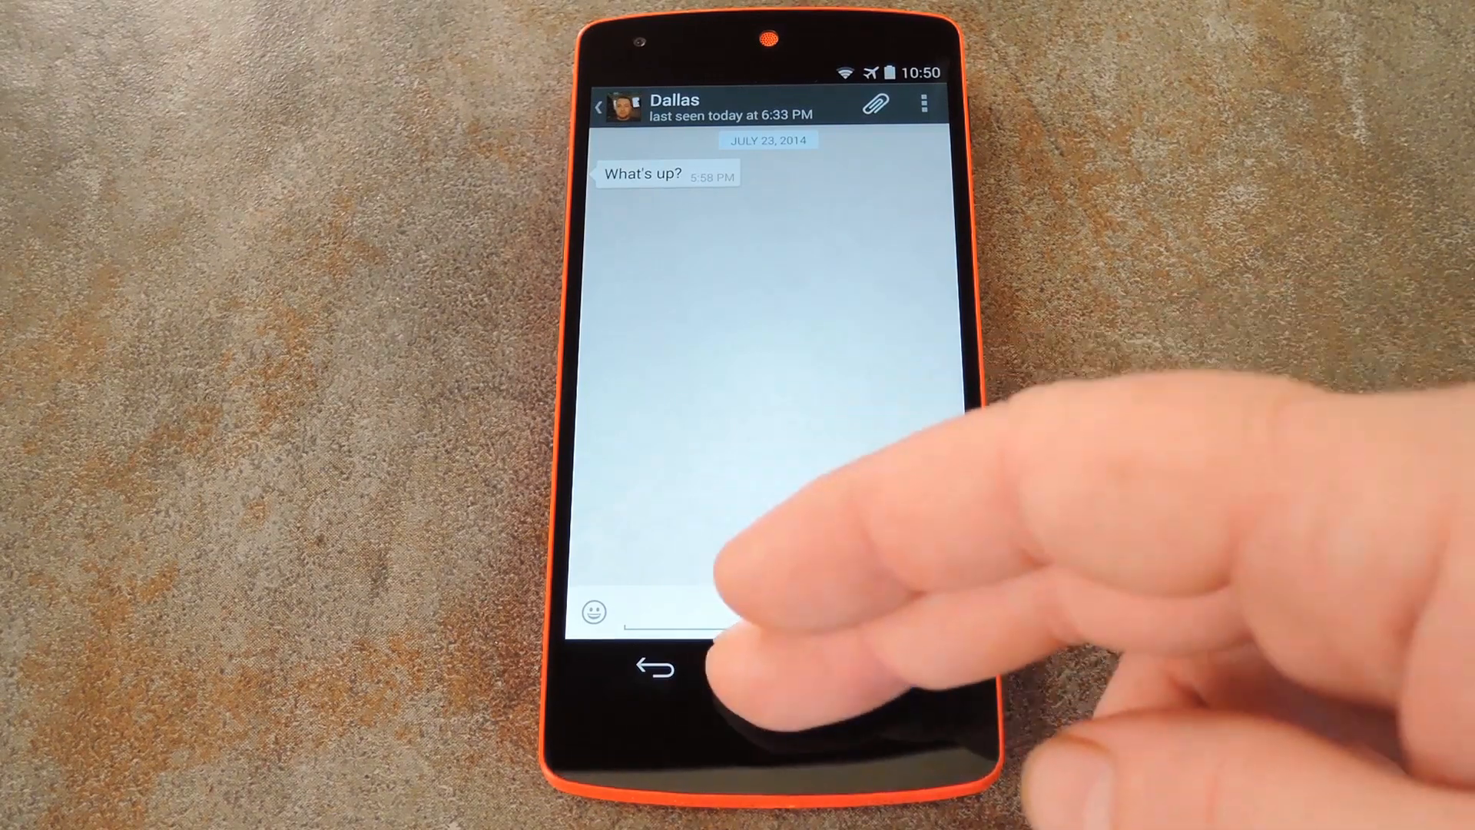
# Step: Return home and launch Whatsapp Mods from the app drawer to reach its settings
pyautogui.click(659, 667)
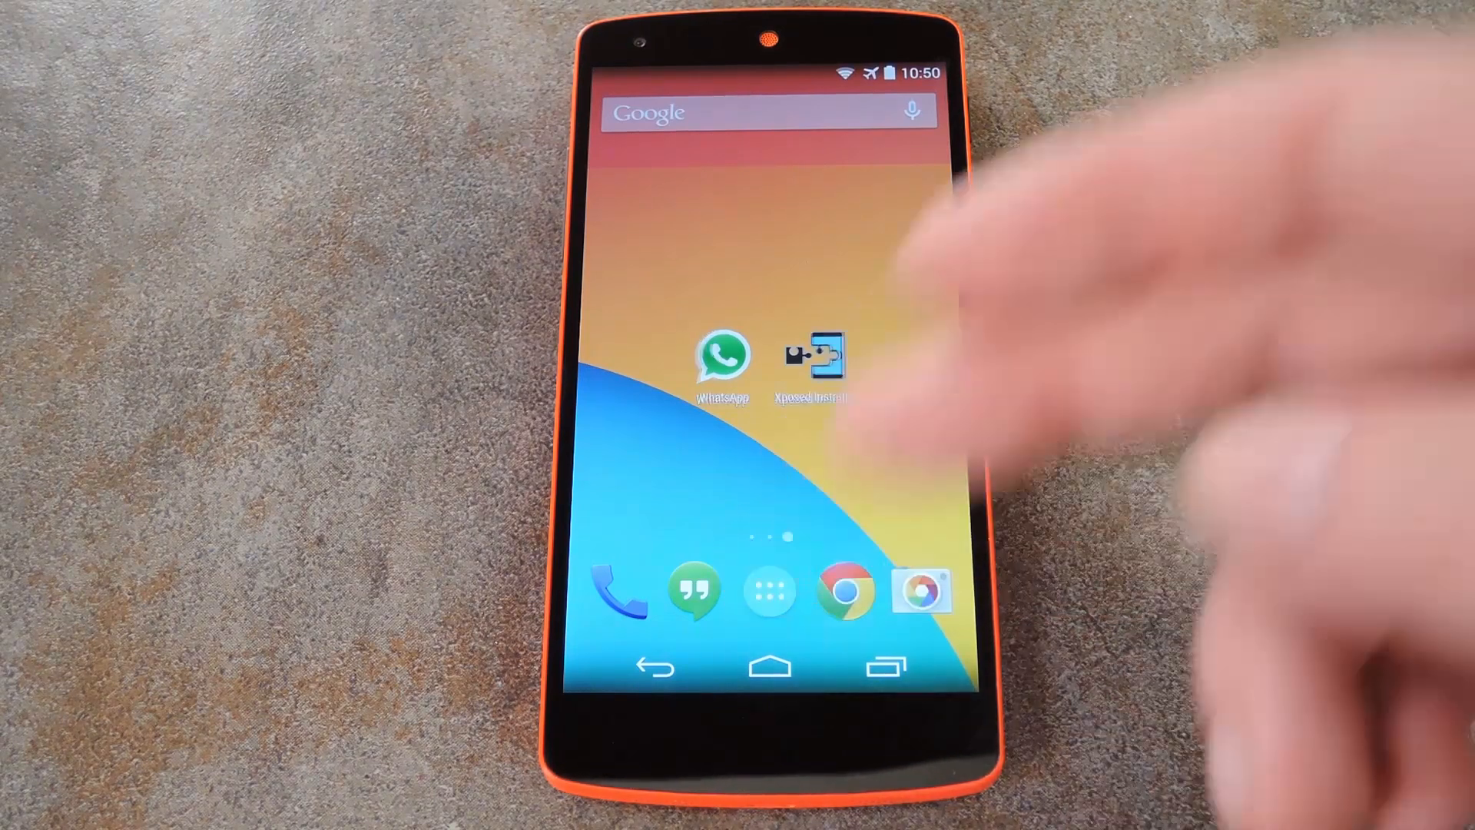
pyautogui.click(767, 592)
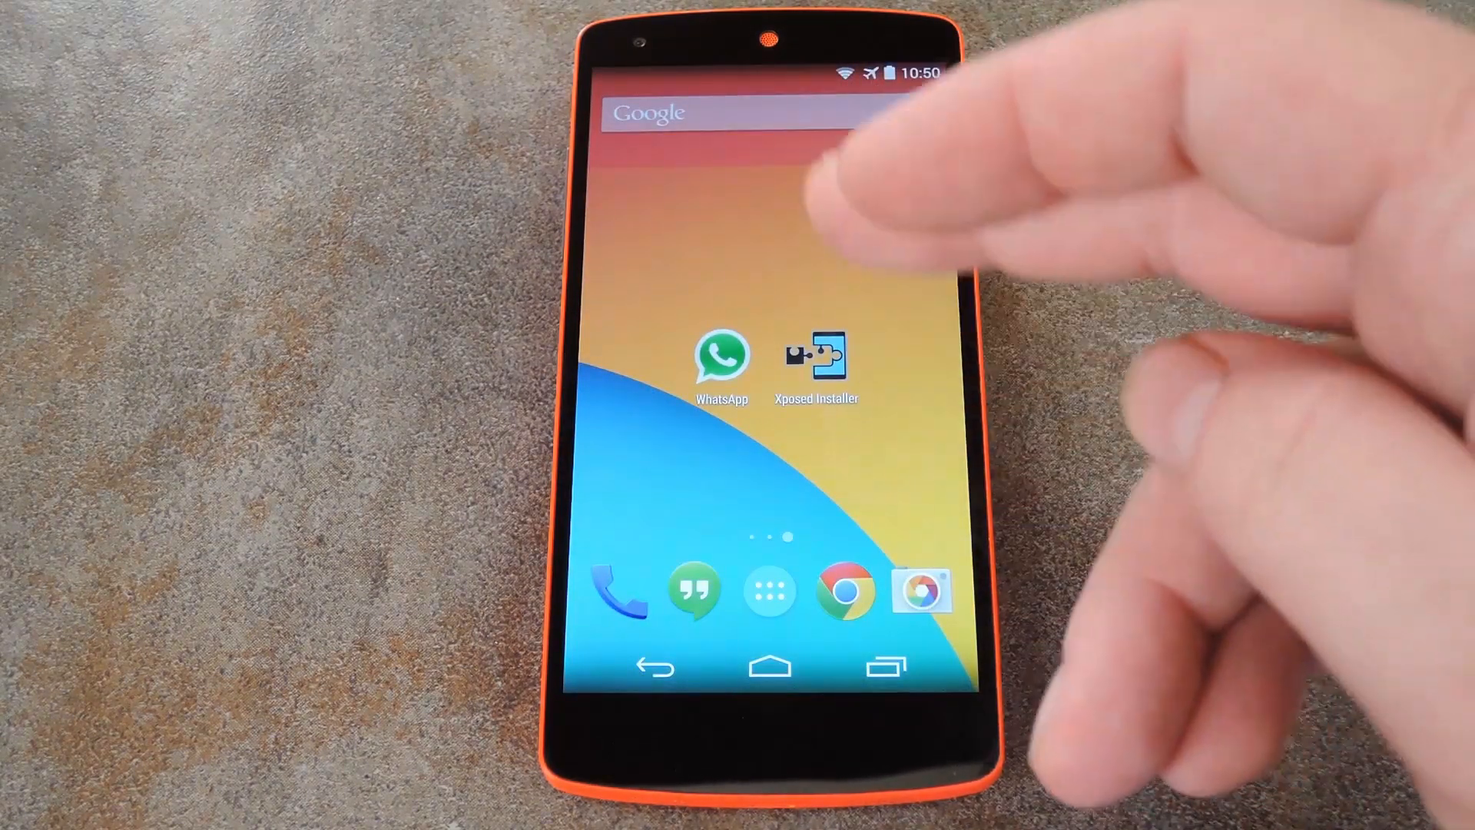
pyautogui.click(814, 360)
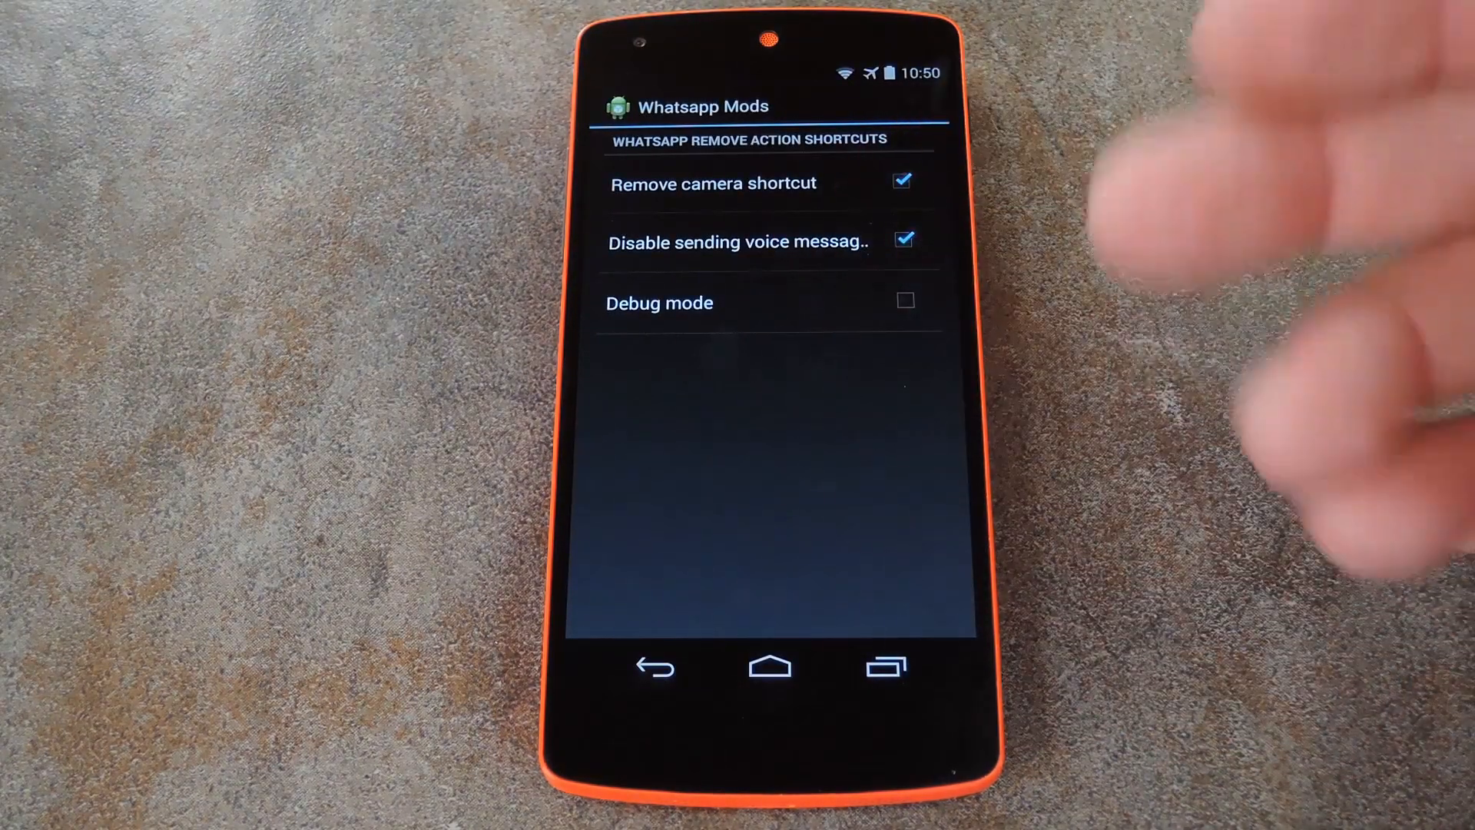
# Step: Uncheck Remove camera shortcut, keep Disable sending voice messages checked and enable Debug mode
pyautogui.click(902, 240)
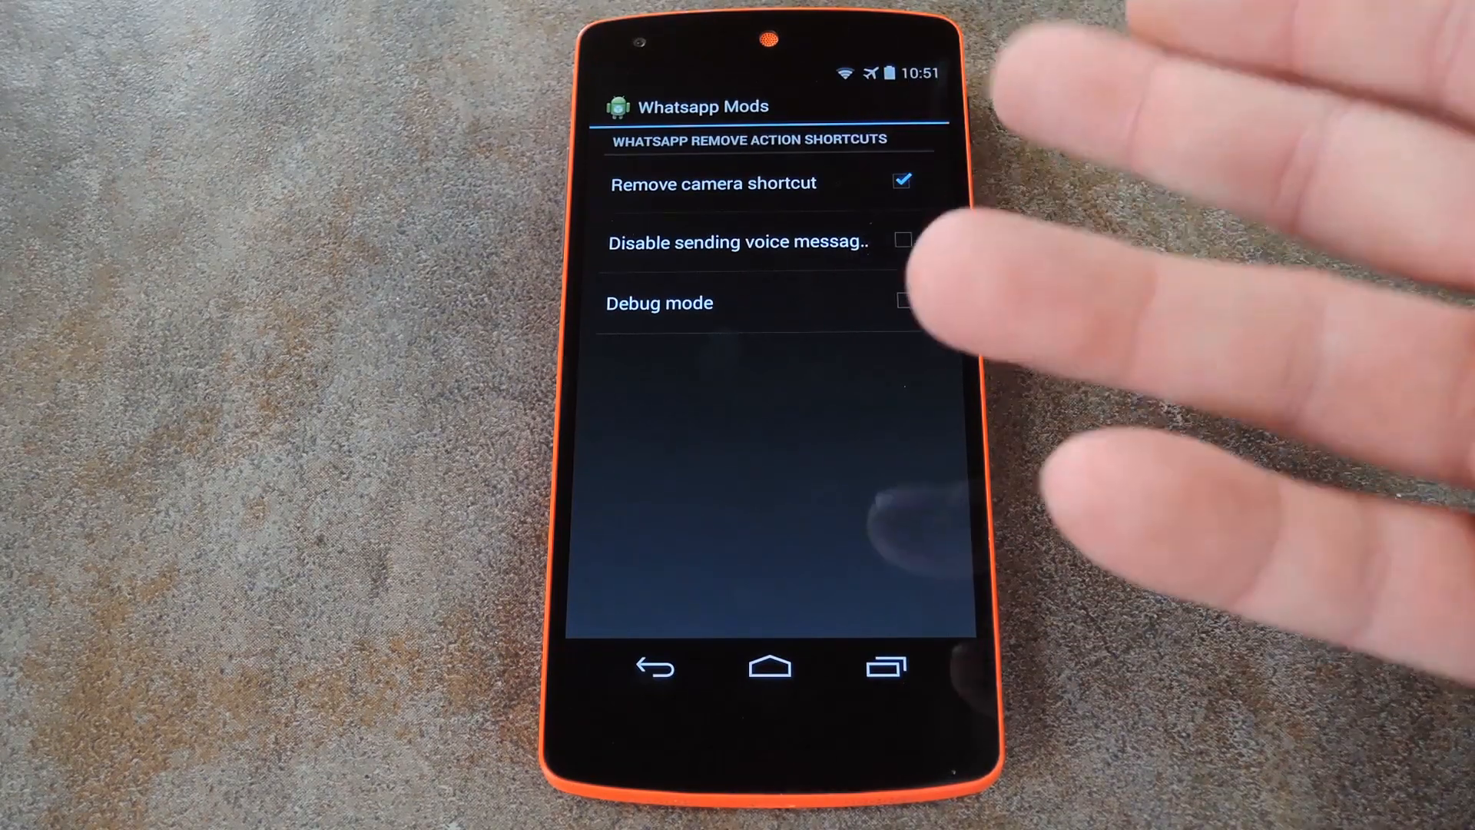
pyautogui.click(901, 181)
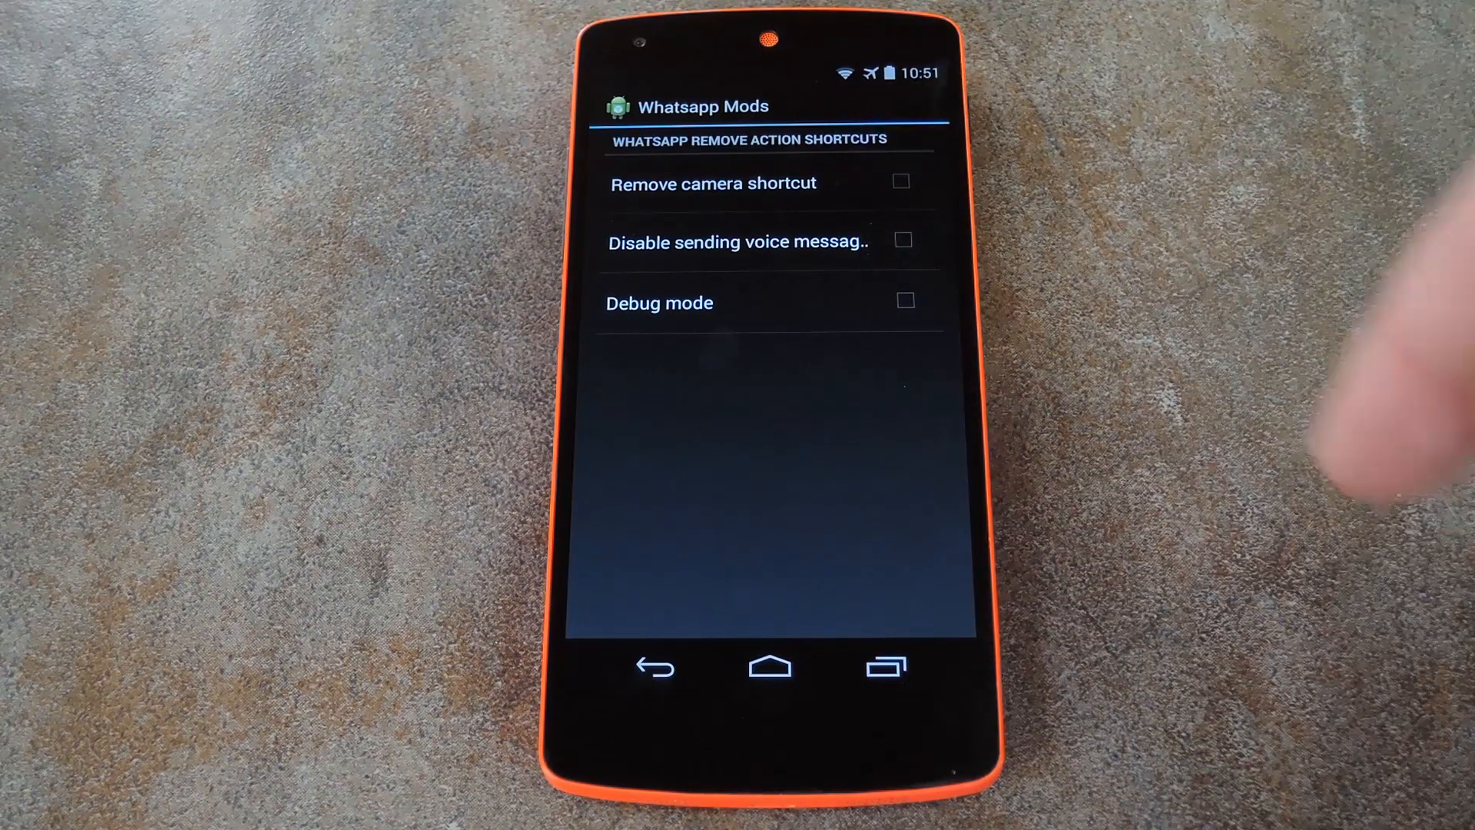
pyautogui.click(903, 240)
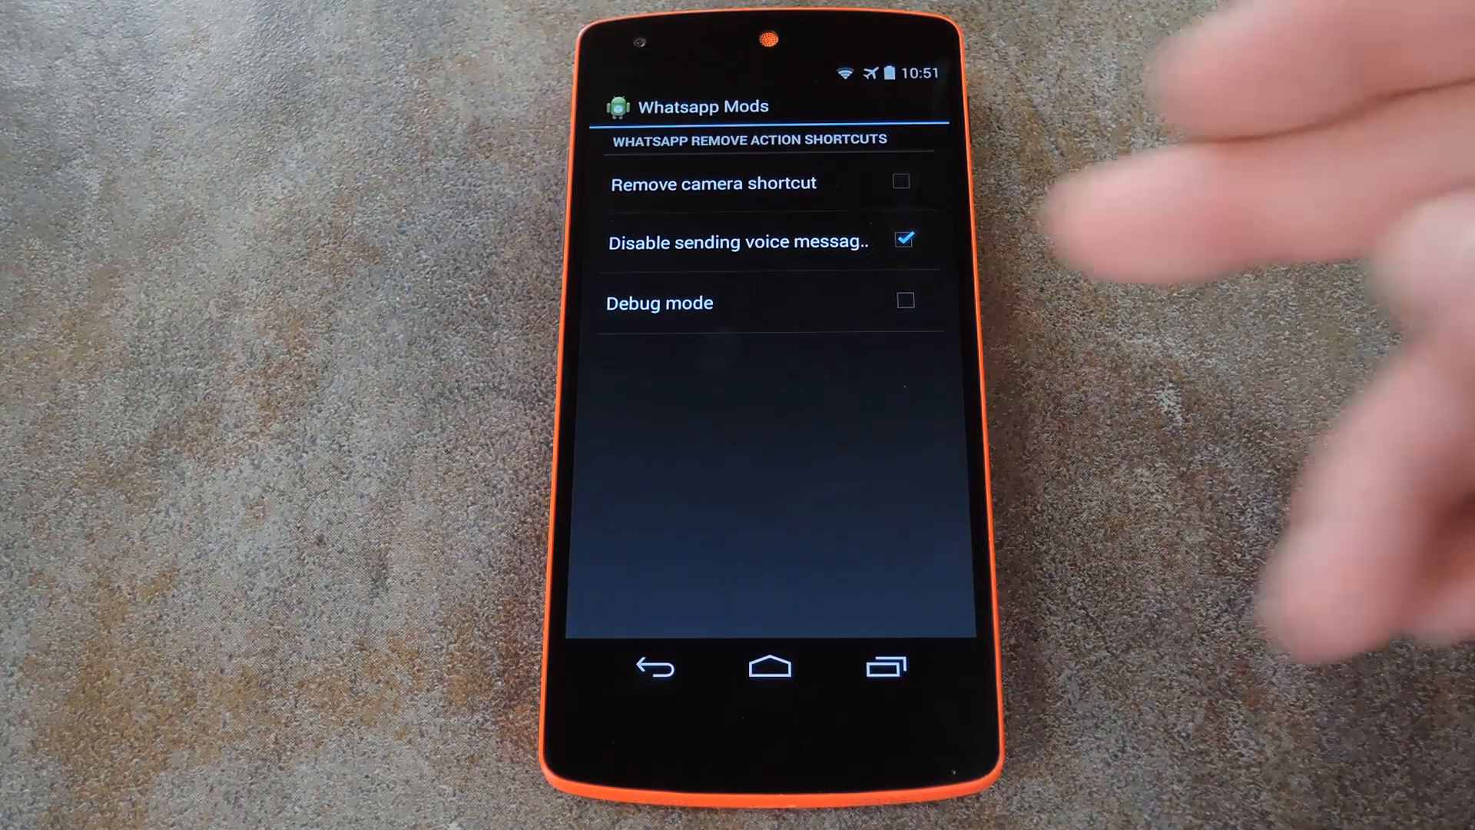
pyautogui.click(904, 303)
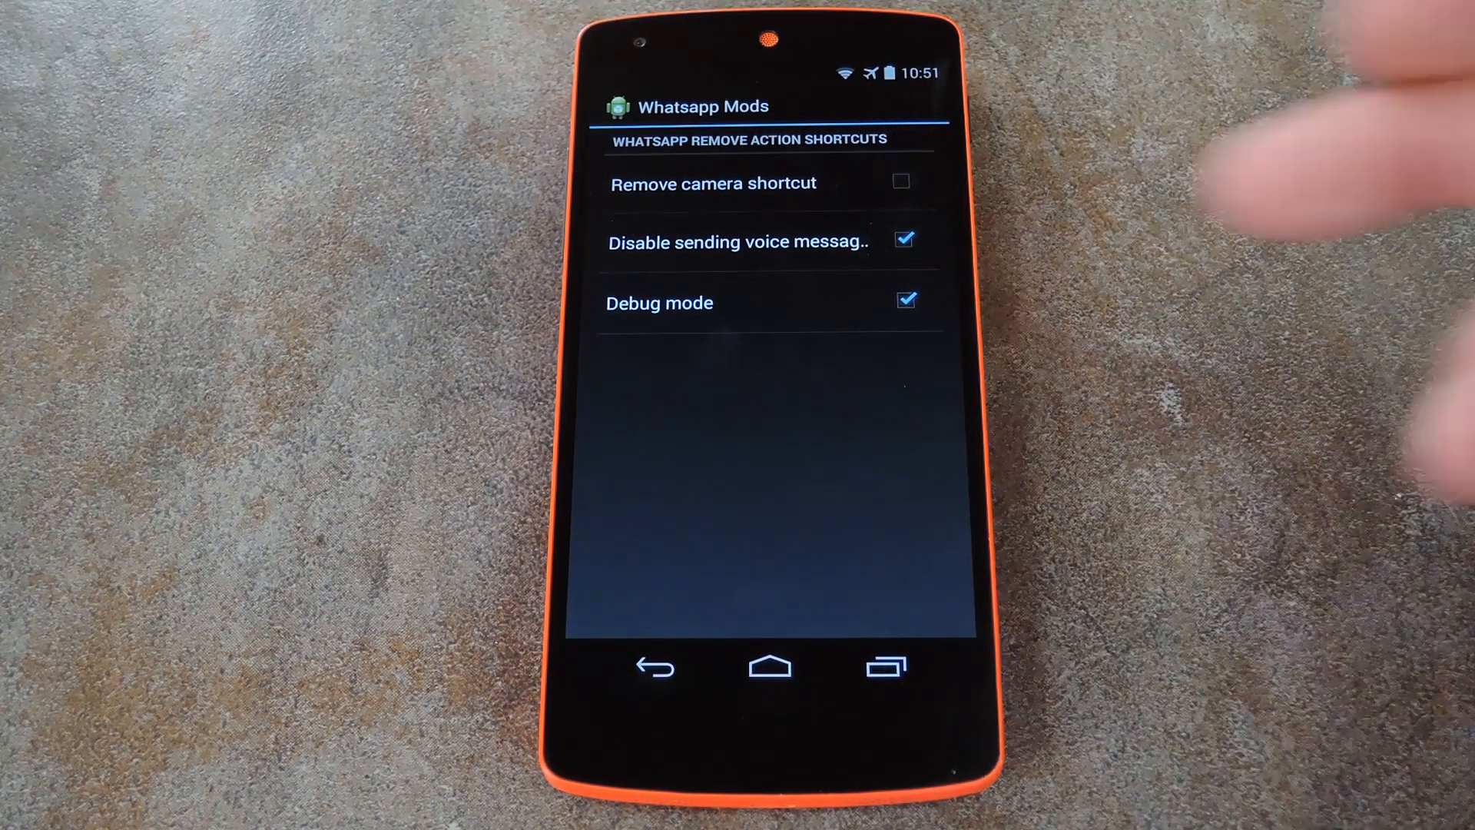
# Step: Return home and launch WhatsApp to reach the chat list
pyautogui.click(902, 300)
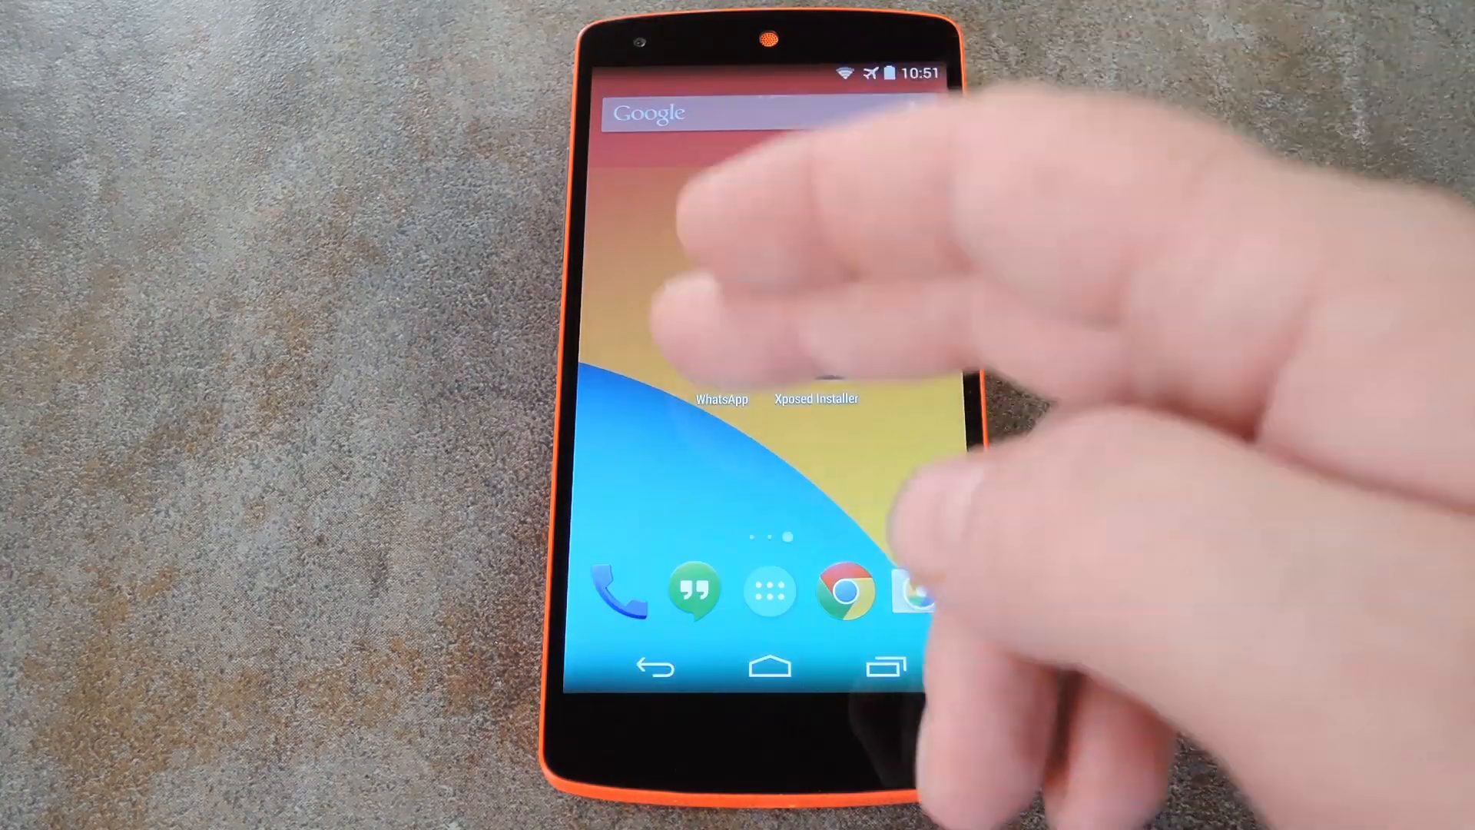
pyautogui.click(719, 400)
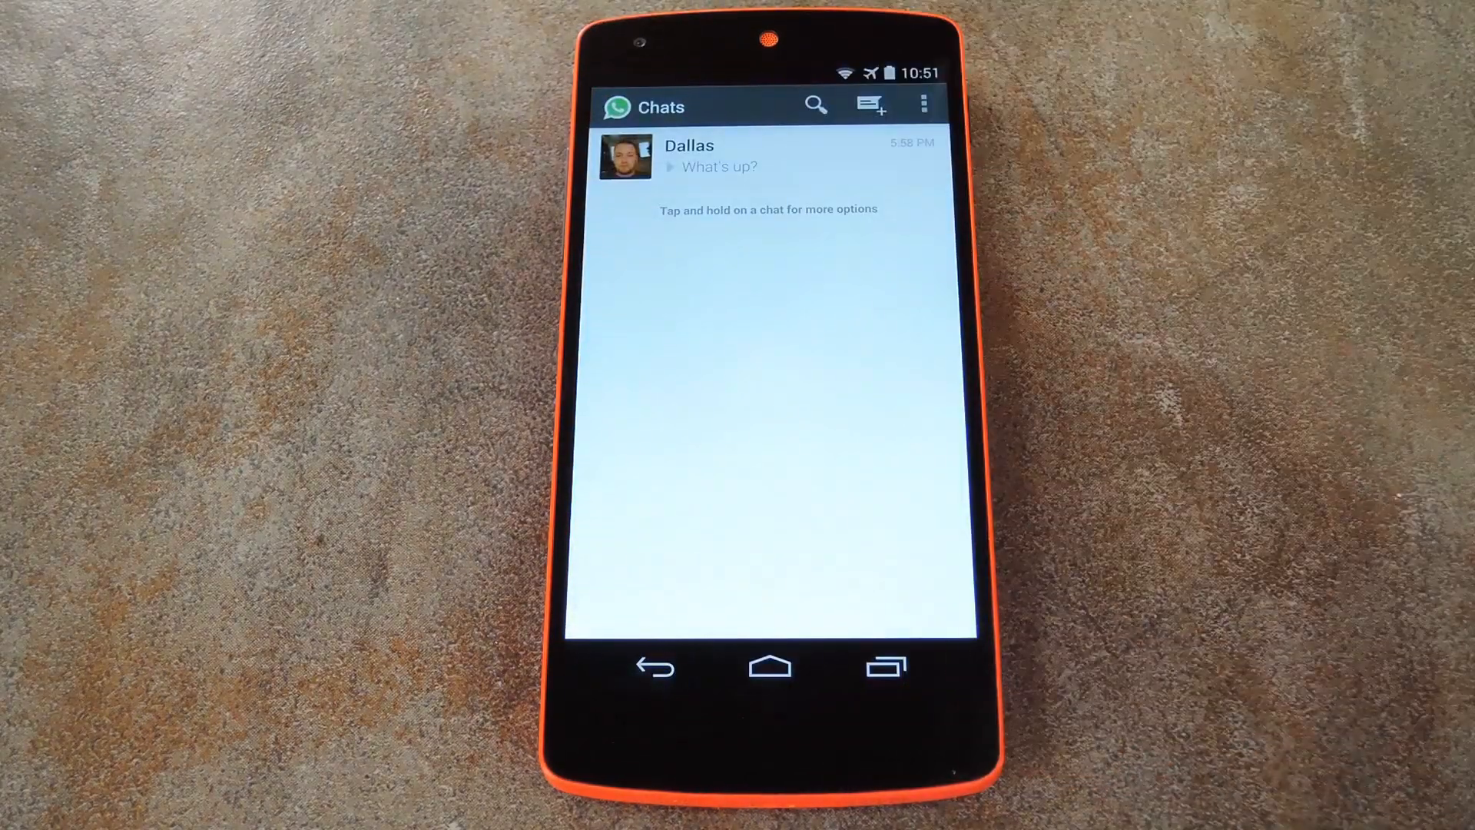